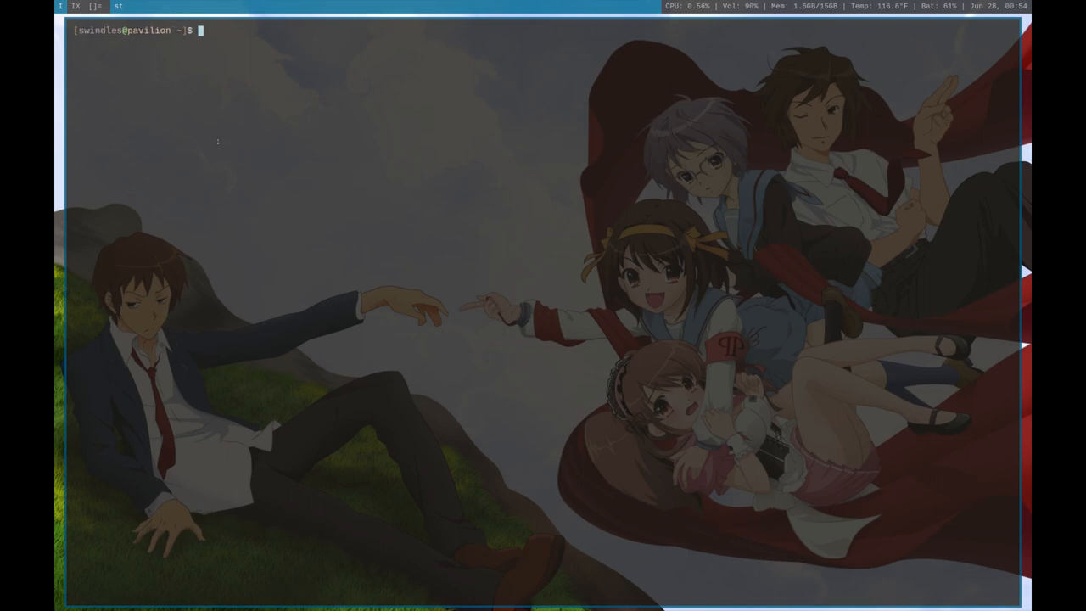
pyautogui.write('neo')
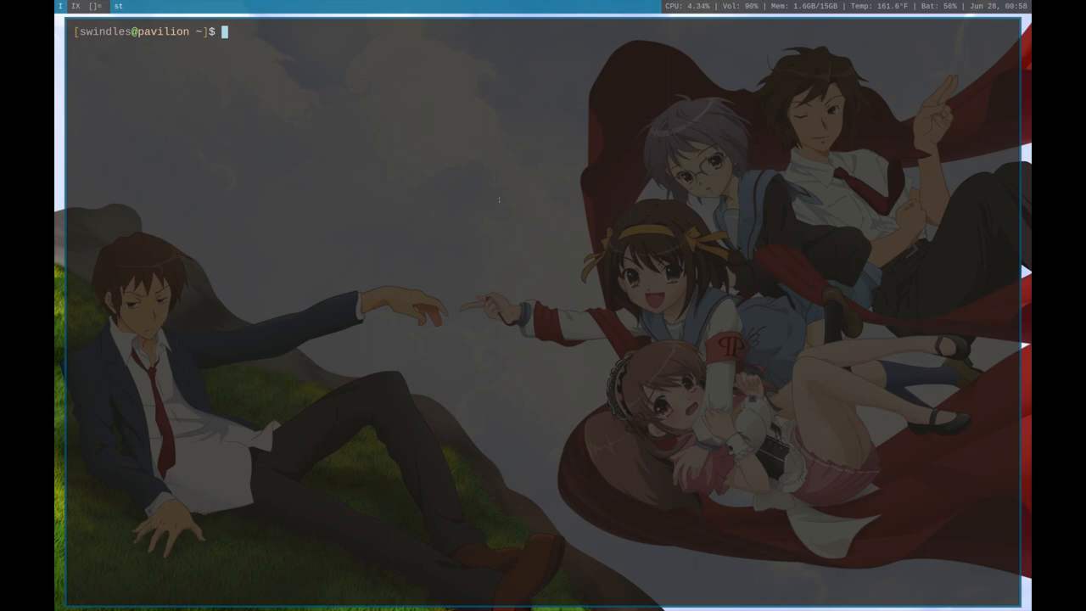
pyautogui.write('systemctal')
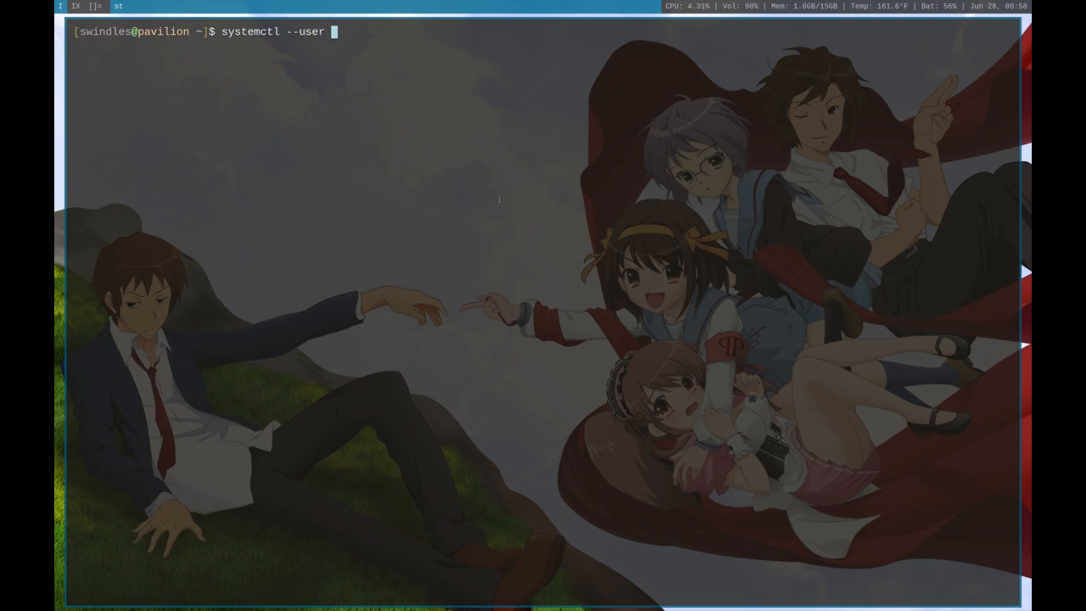
pyautogui.write('status weatheralertd')
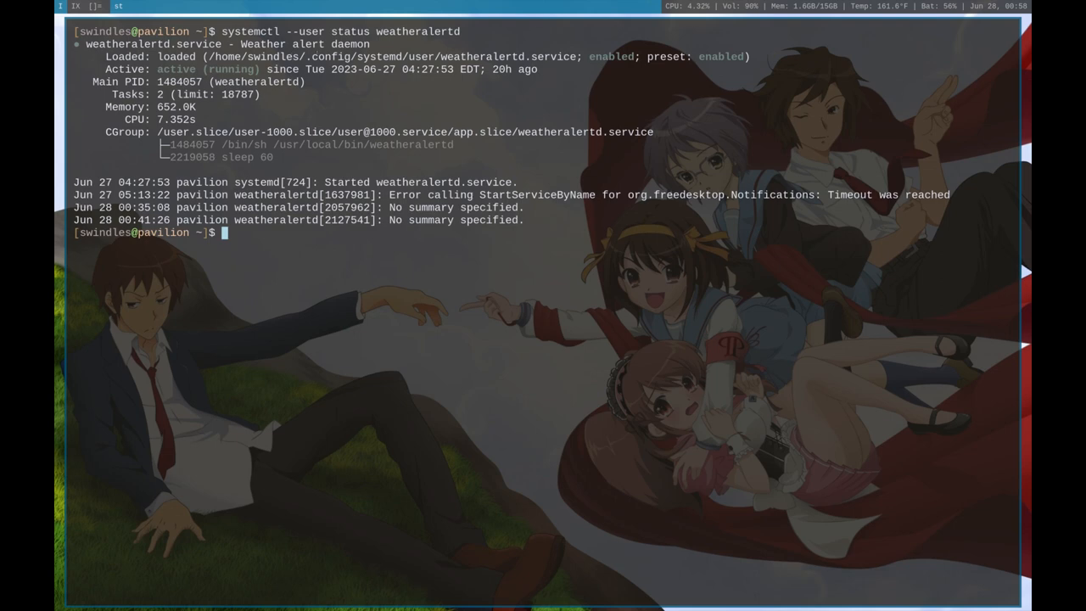
pyautogui.moveTo(303, 327)
pyautogui.write('systemctl --user stop weatheralertd')
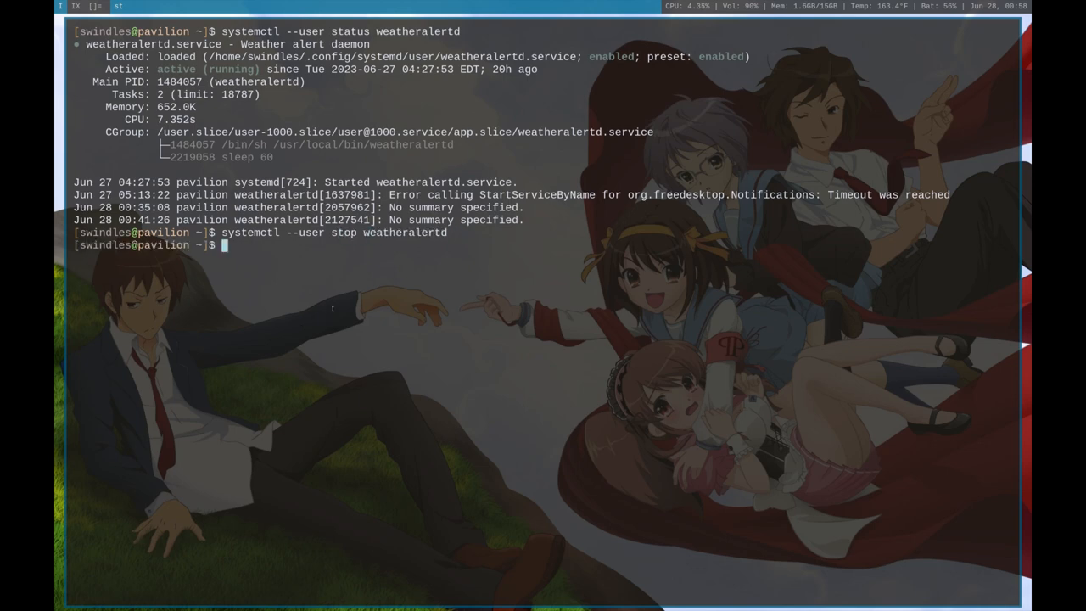
pyautogui.write('pgrep weatheralertd')
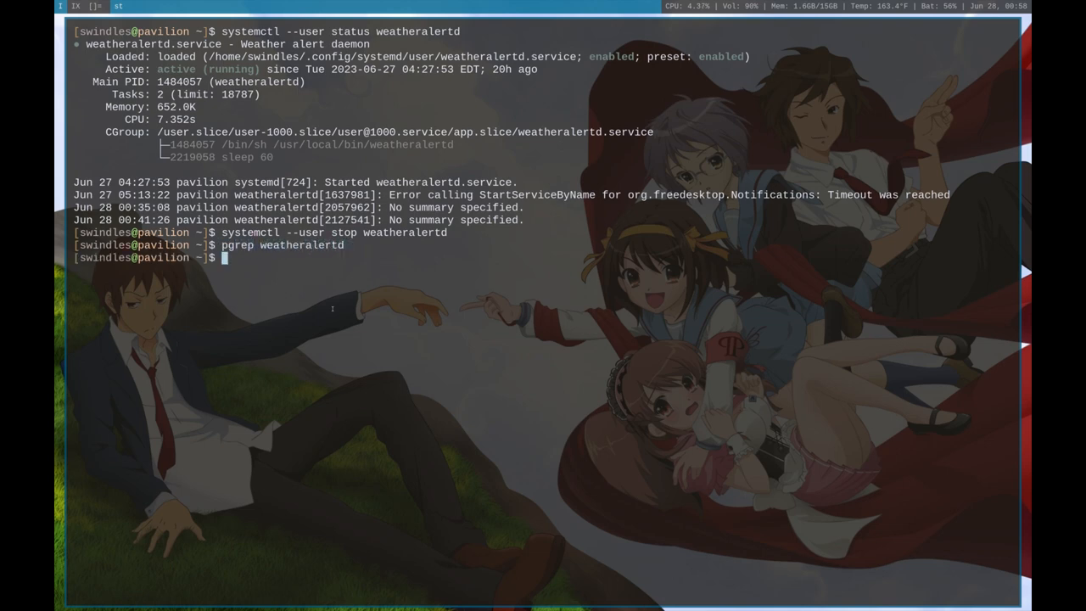
pyautogui.write('pgrep weatheralertd')
pyautogui.write('sytemctl --user')
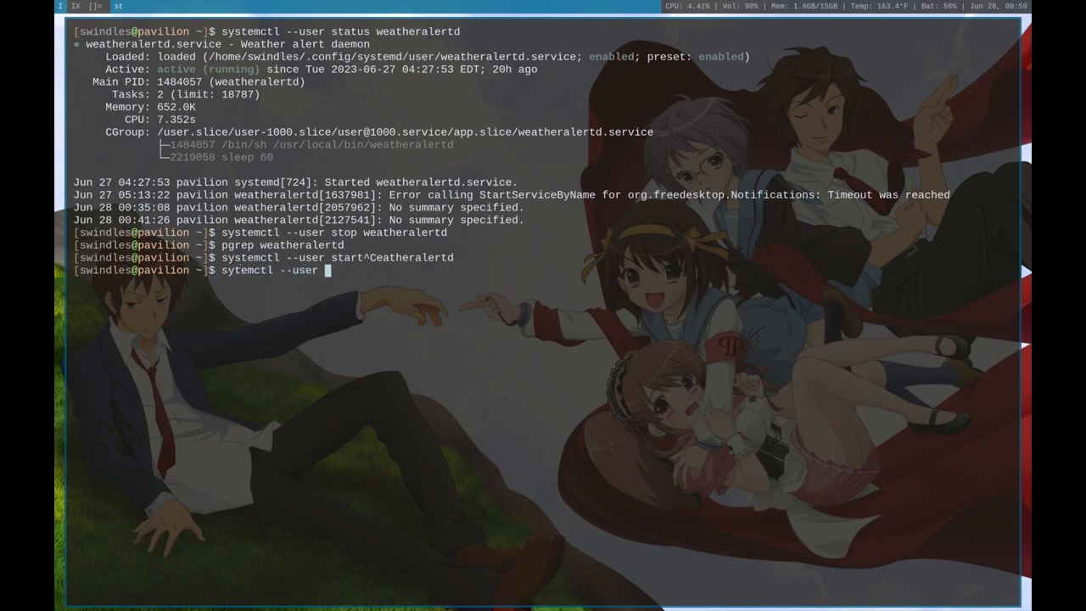
pyautogui.write('disable weatheralertd')
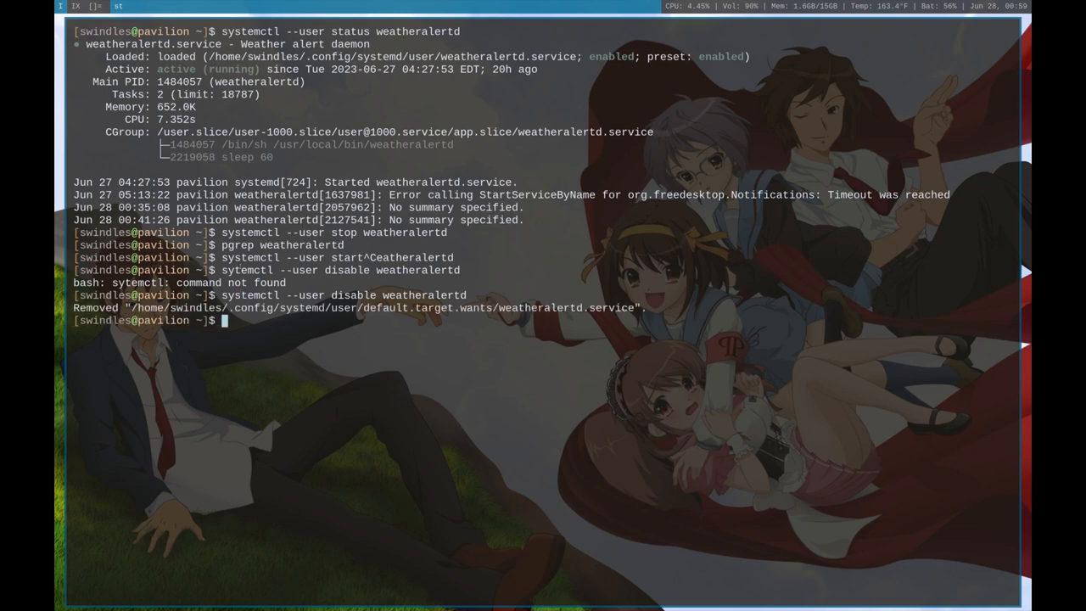
pyautogui.write('systemctl --user disable weatheralertd')
pyautogui.write('^')
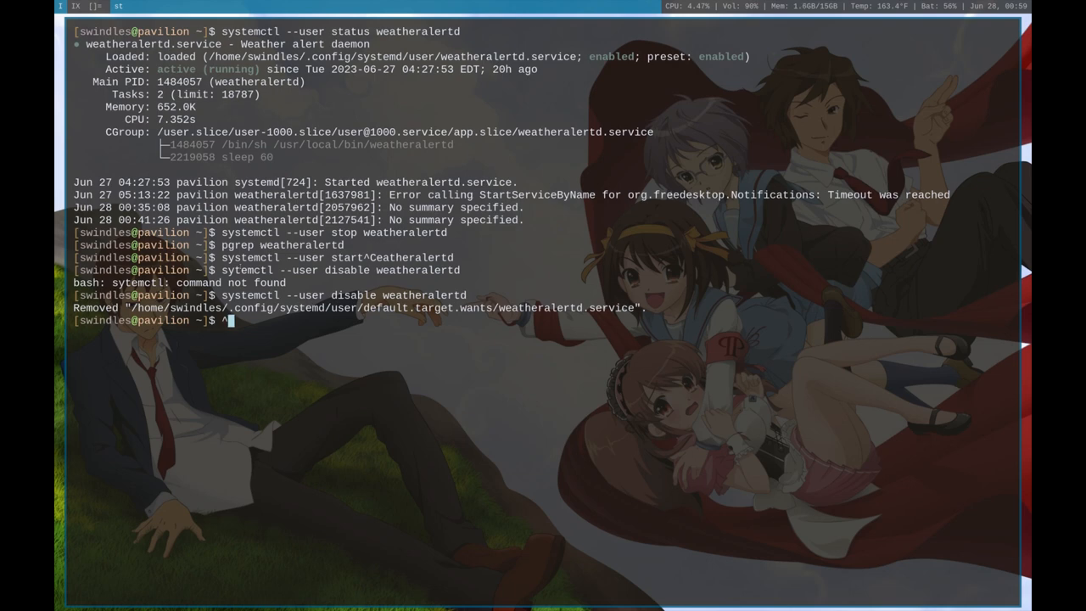
pyautogui.write('dis^en')
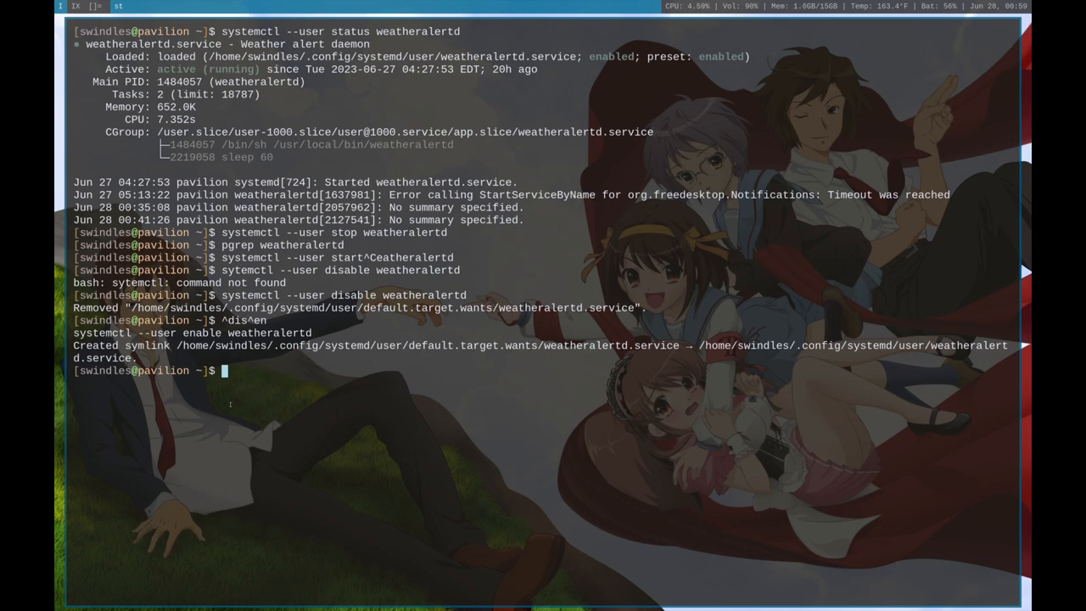
pyautogui.write('systemctl --st')
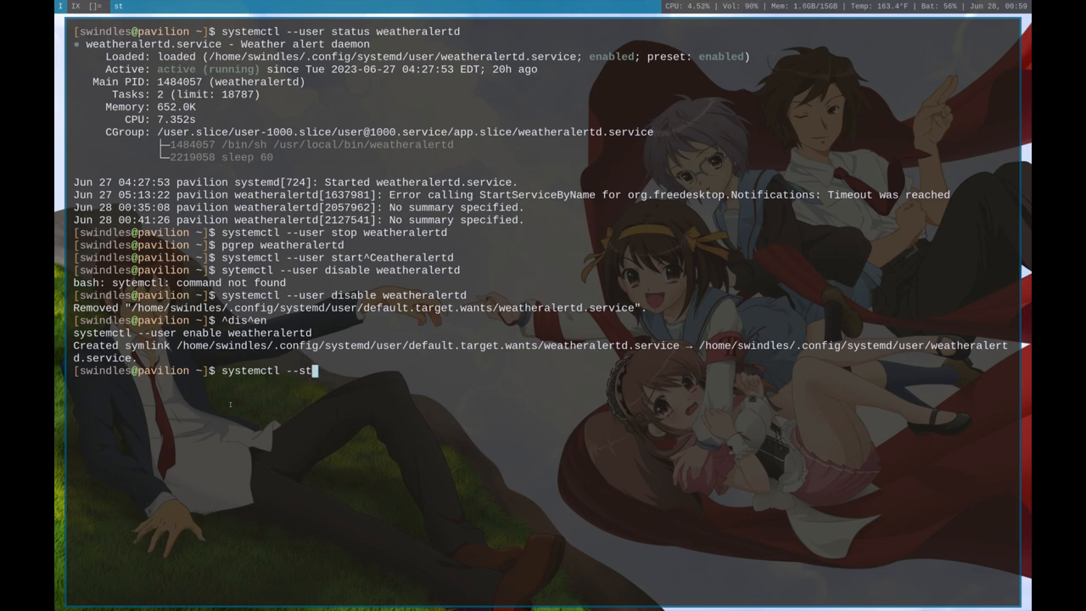
pyautogui.write('a')
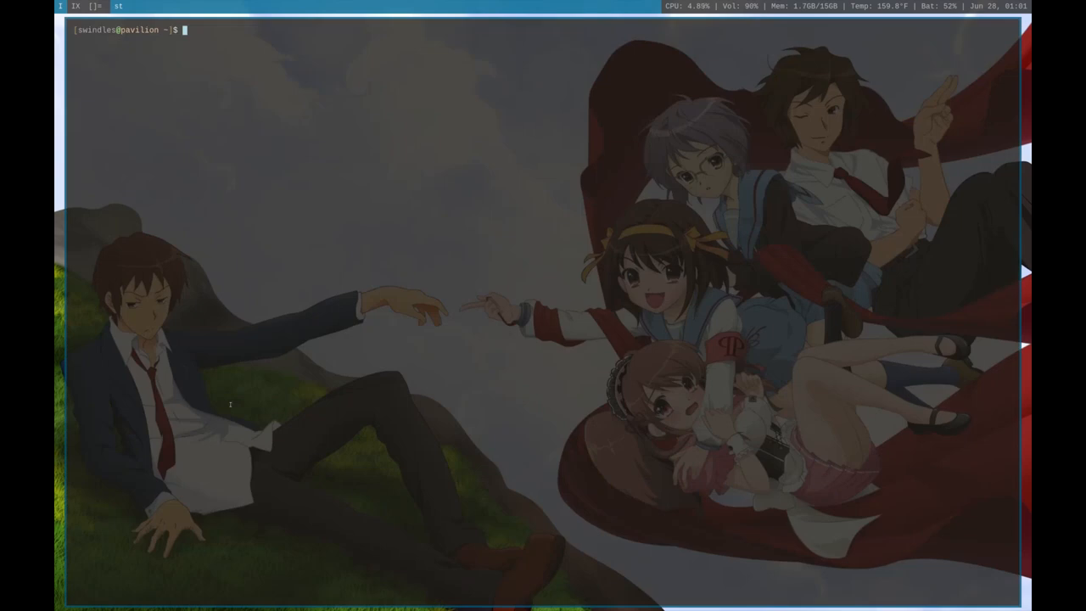
pyautogui.write('e')
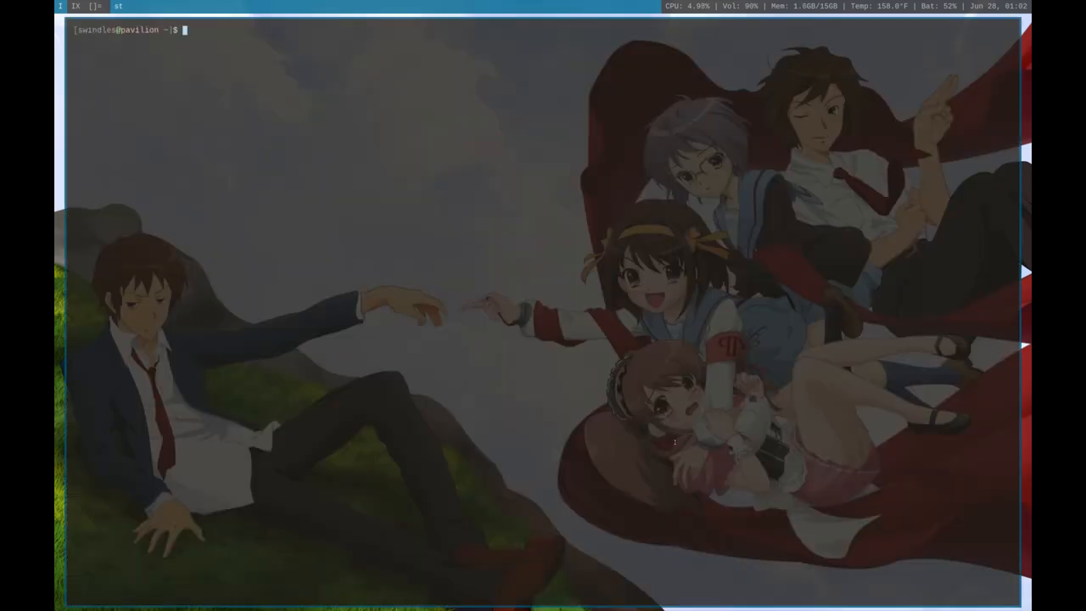
pyautogui.write('doas vim')
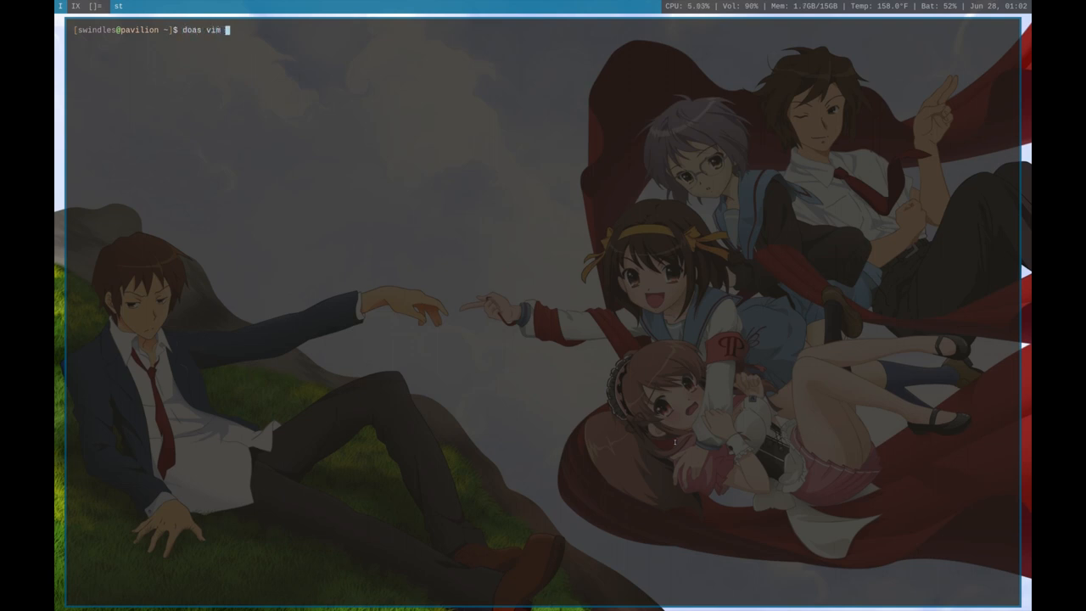
pyautogui.write('/etc/')
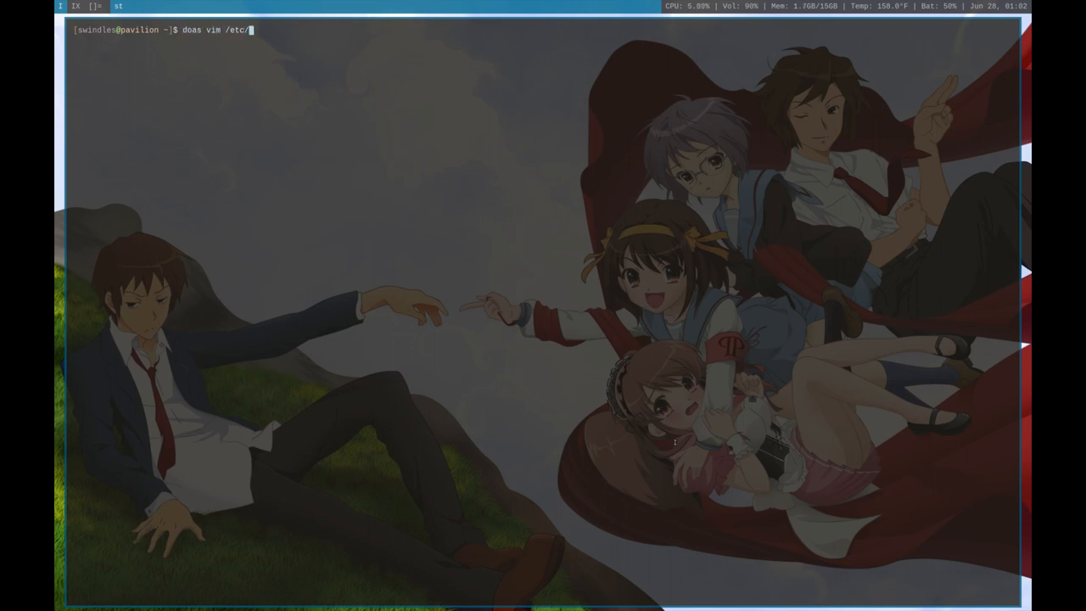
pyautogui.write('portage/make.c')
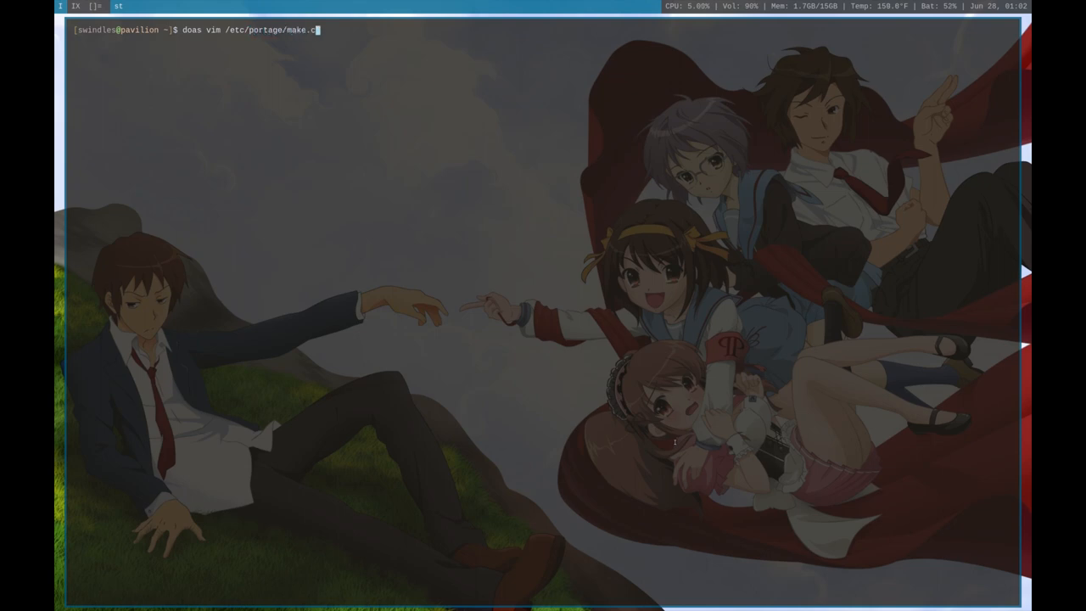